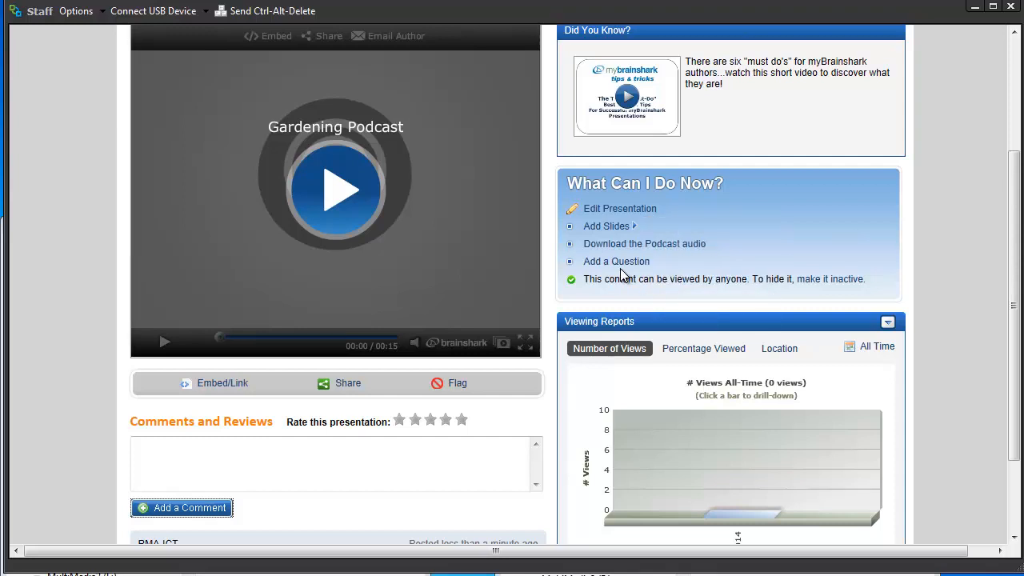
mouse_move(609, 264)
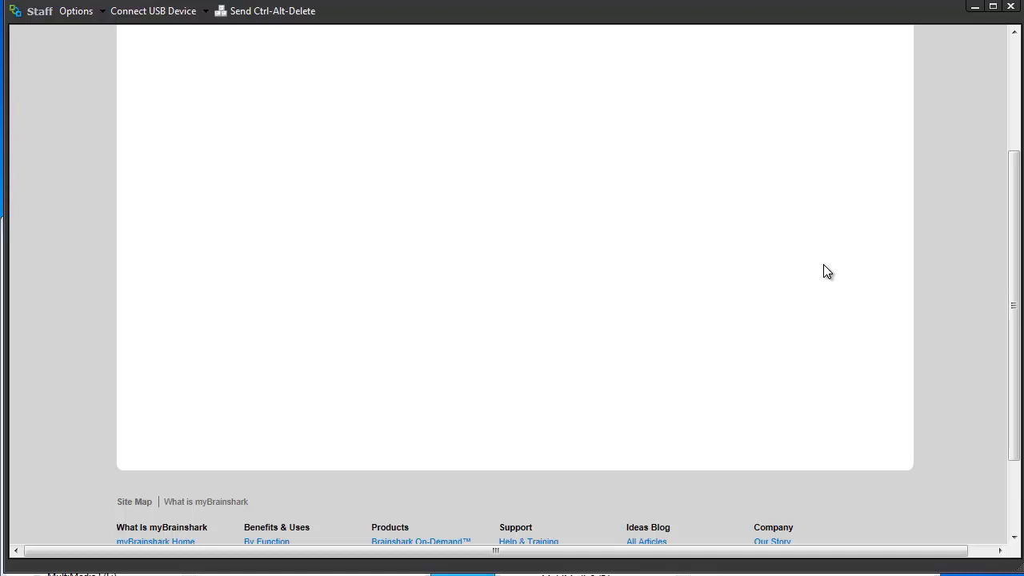
Step: Scroll down the Gardening Podcast page to reach the Add a Question option
scroll(down, 3)
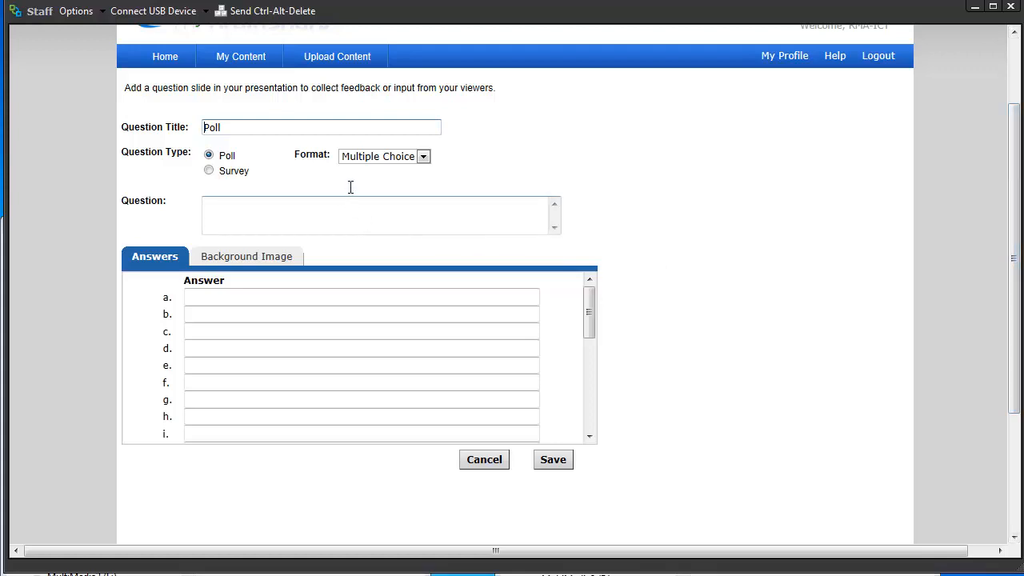
mouse_move(348, 194)
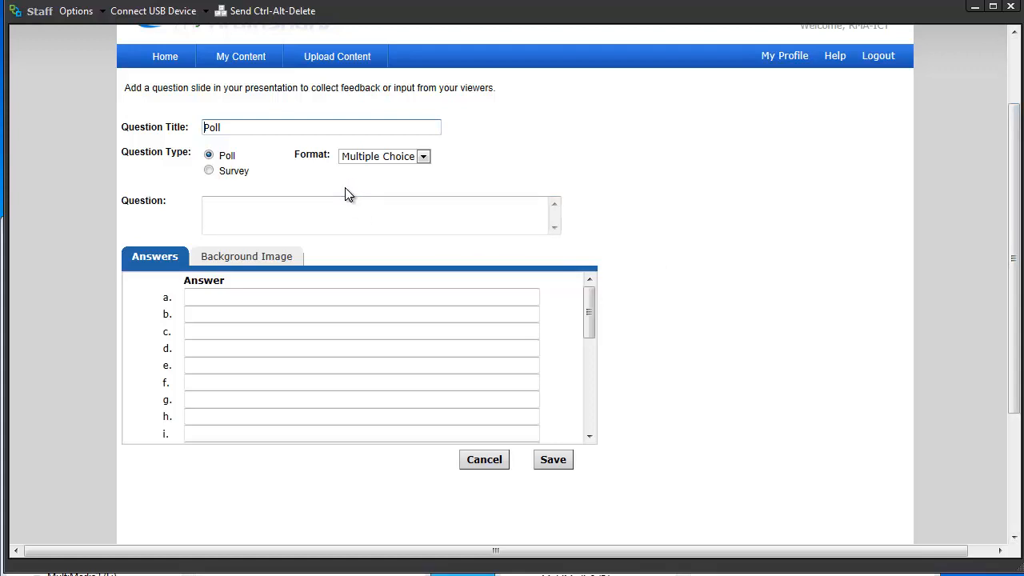
mouse_move(234, 177)
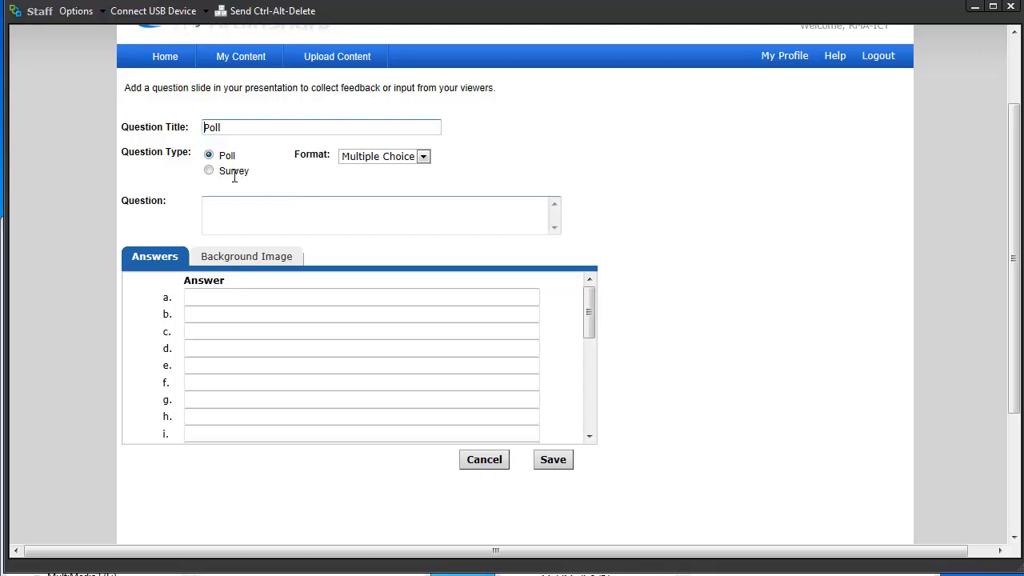
Step: Switch Poll to Survey, keep Multiple Choice (Choose one only), and add a last-answer text field
click(208, 169)
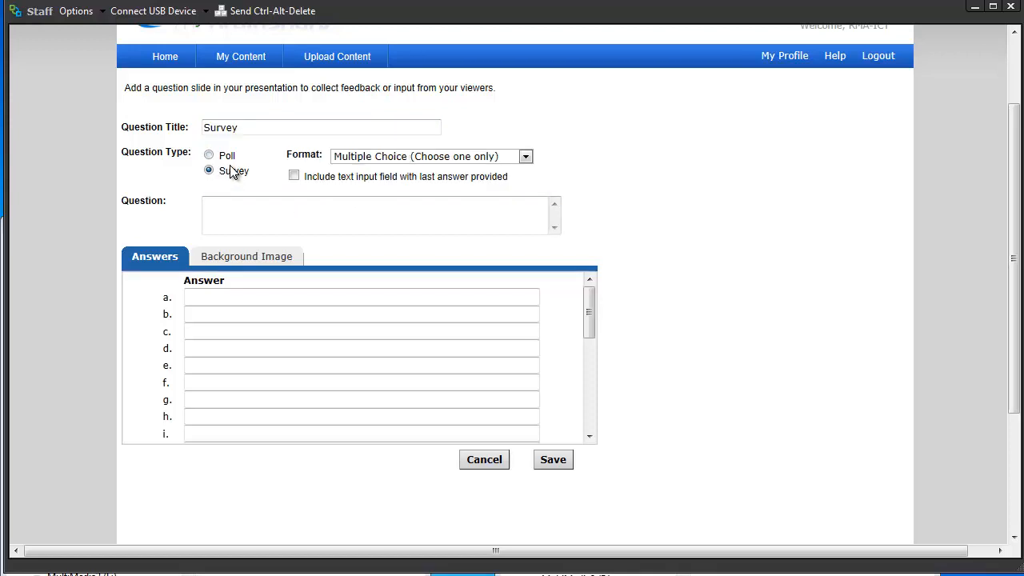
click(527, 156)
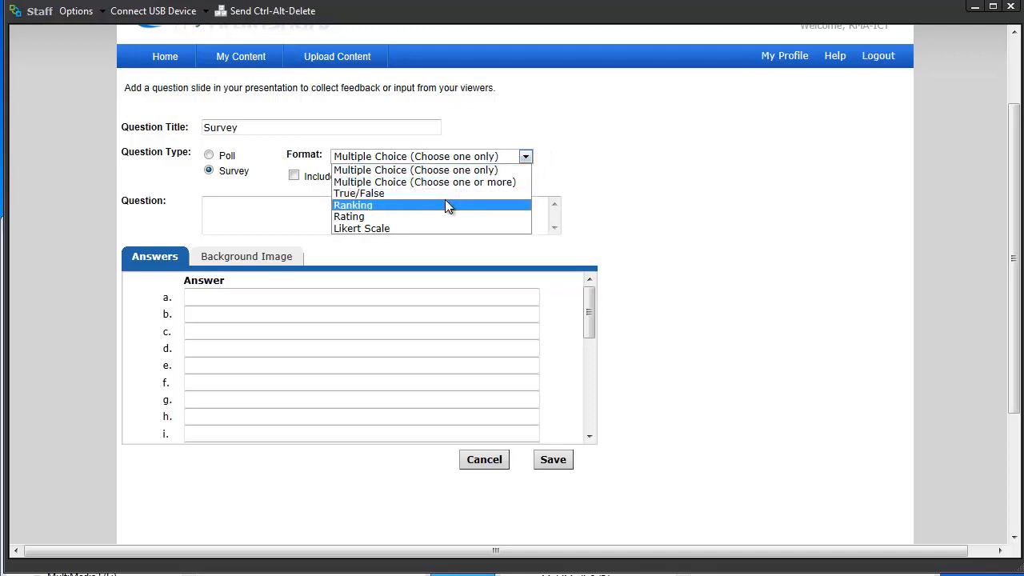
mouse_move(443, 169)
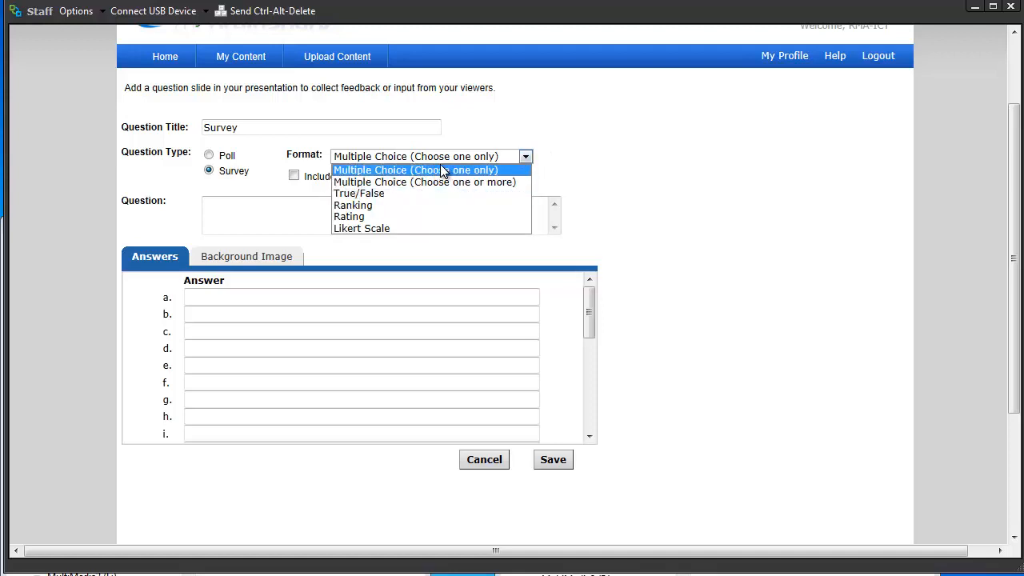
click(415, 170)
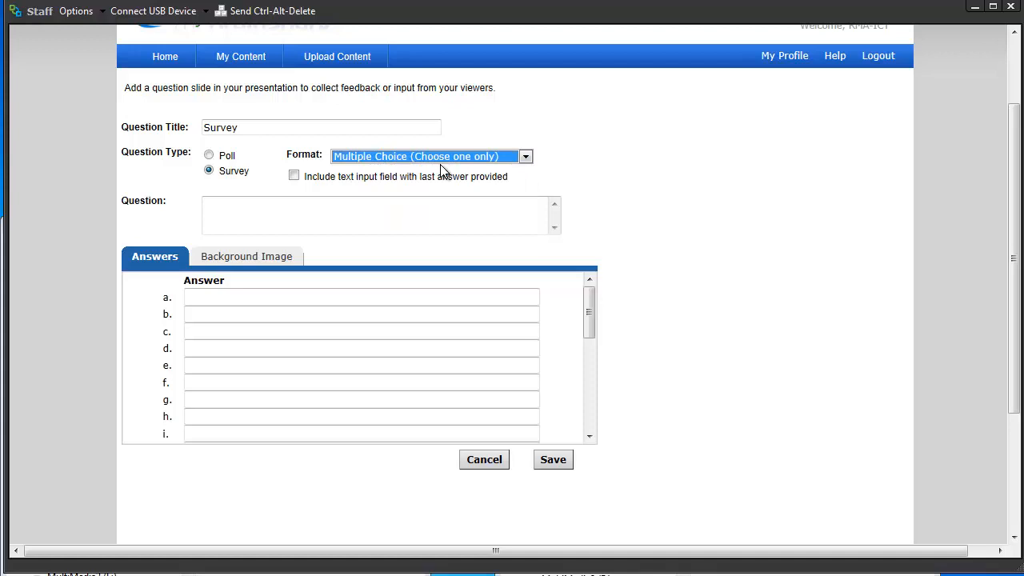
click(294, 176)
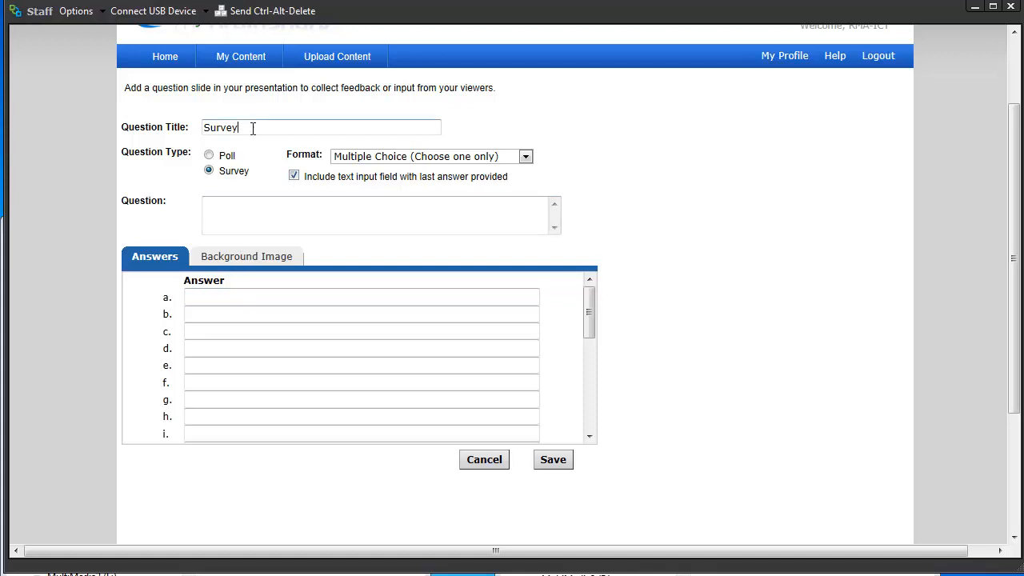
Step: Replace the 'Survey' title with 'HOW EFFECTIVE IS MY PODCAST?', fixing a typo
double_click(220, 128)
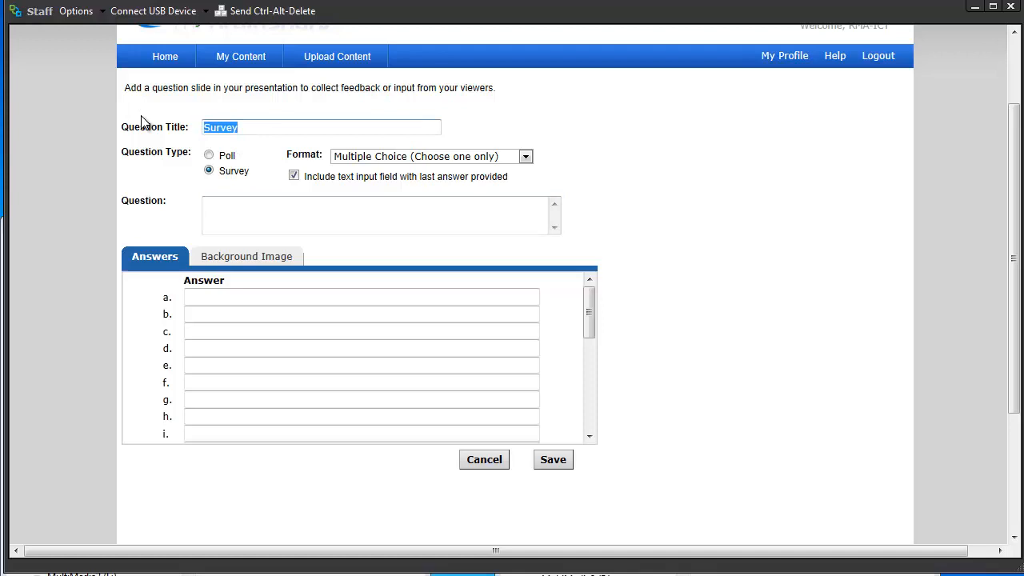
text(HOW E)
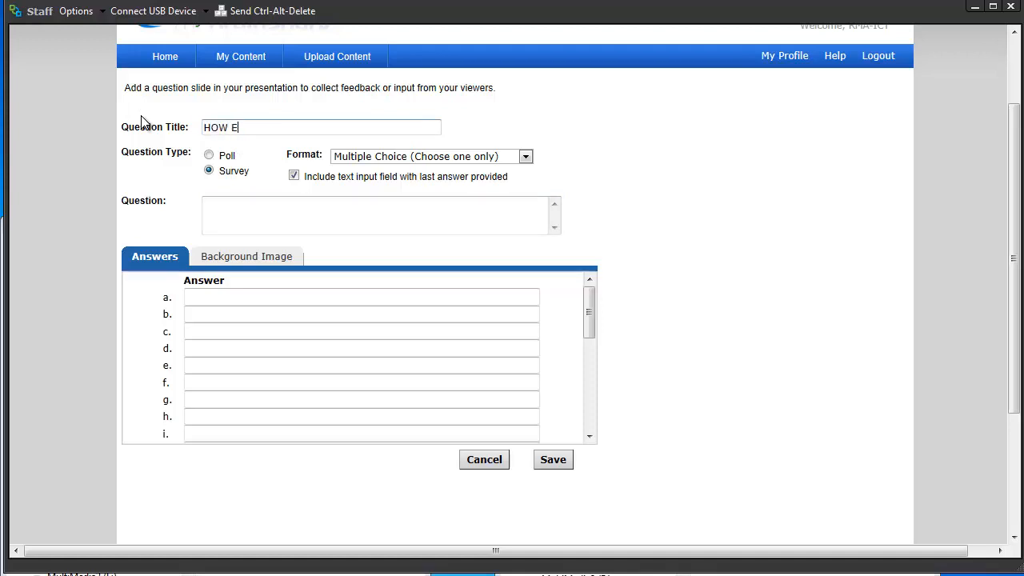
text(FFECTIVE)
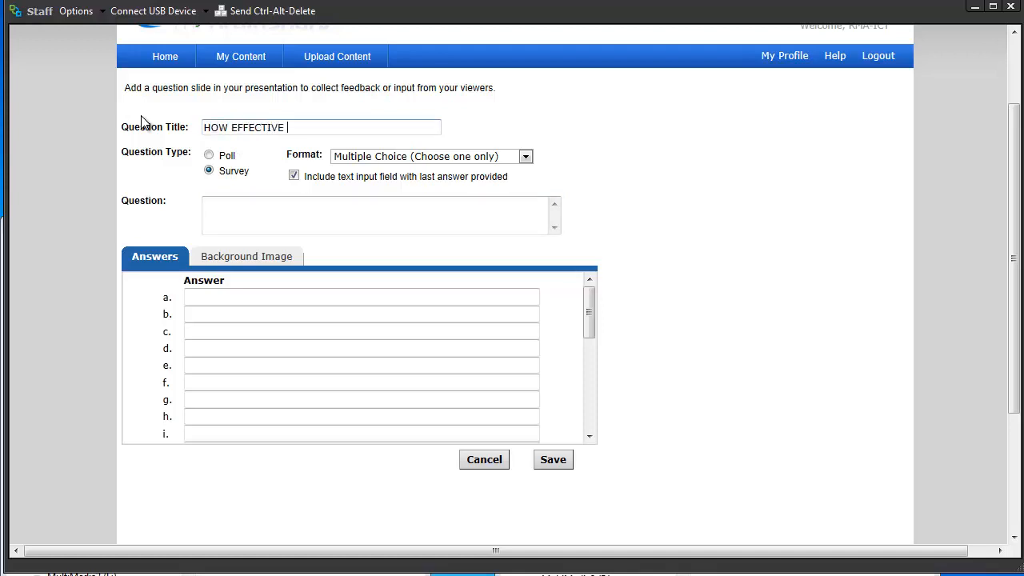
text(IS MY)
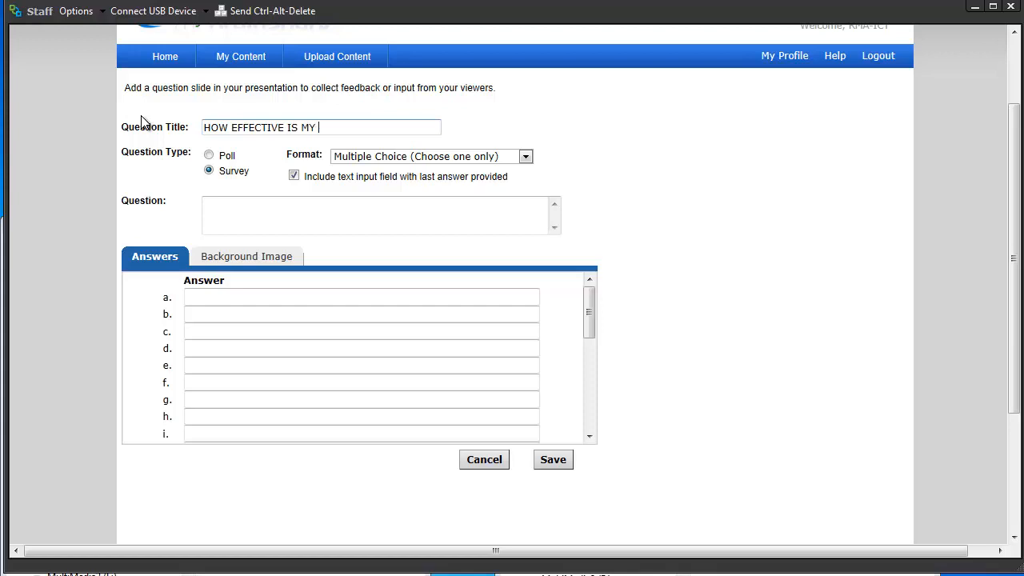
text(POCAT)
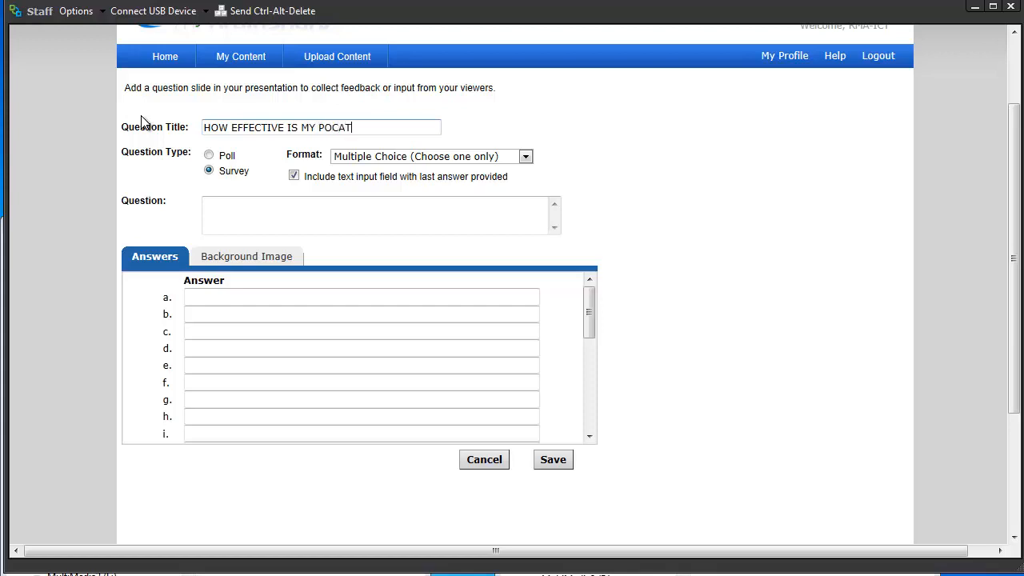
key(BackSpace)
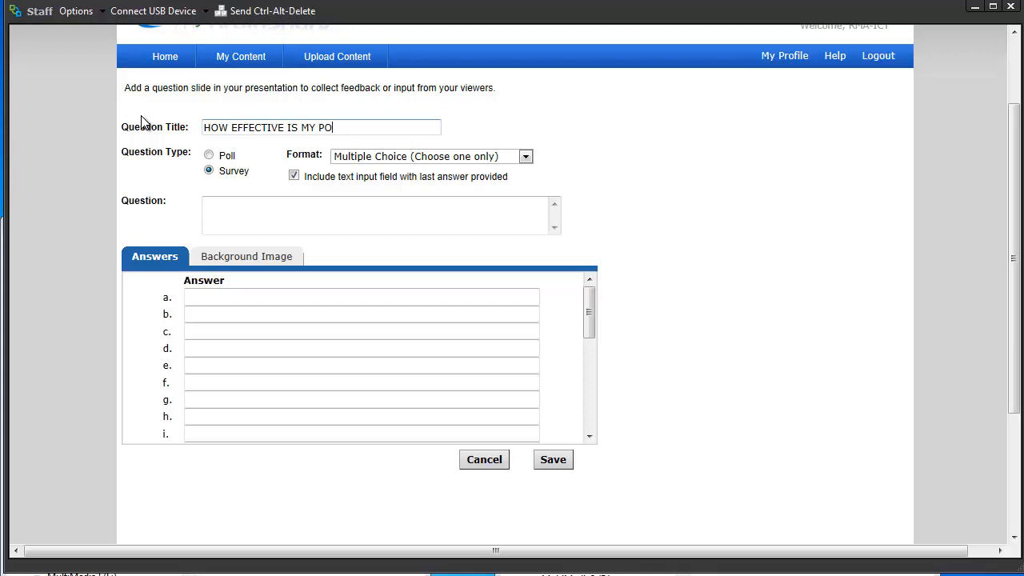
text(DCAST?)
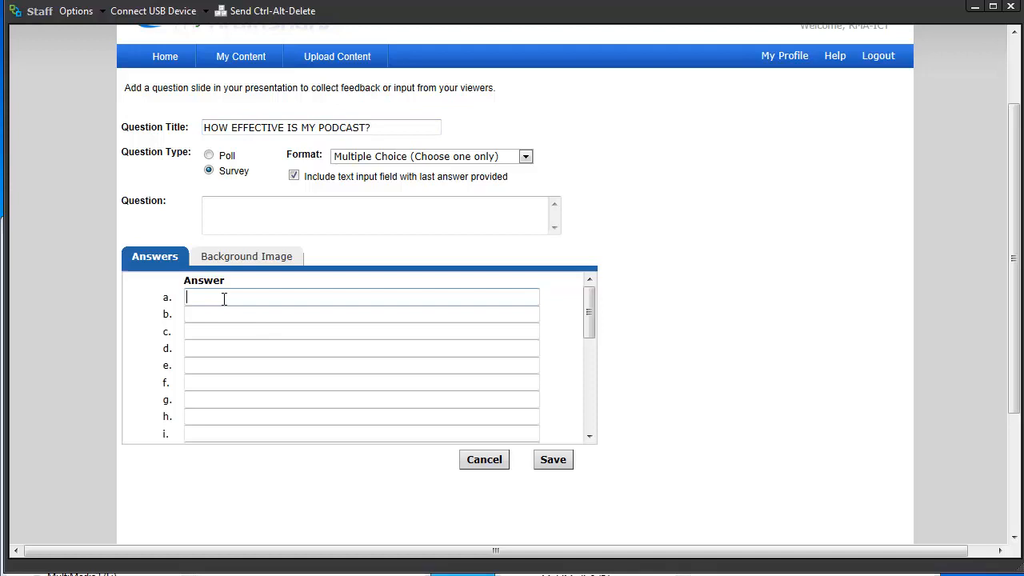
Step: Enter 'VERY GOOD' as answer a and 'FAIR' as answer b
text(vERY G)
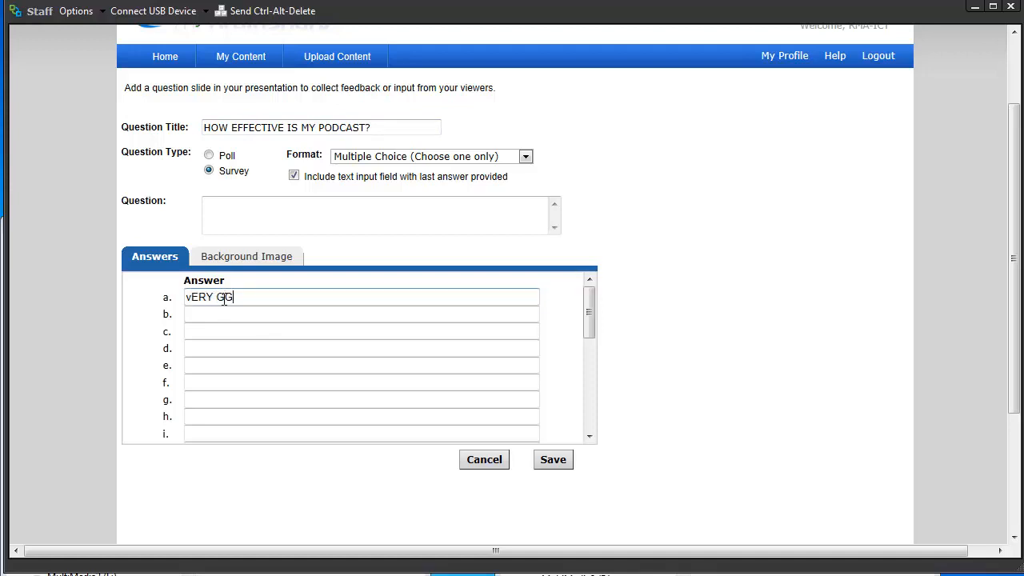
text(O)
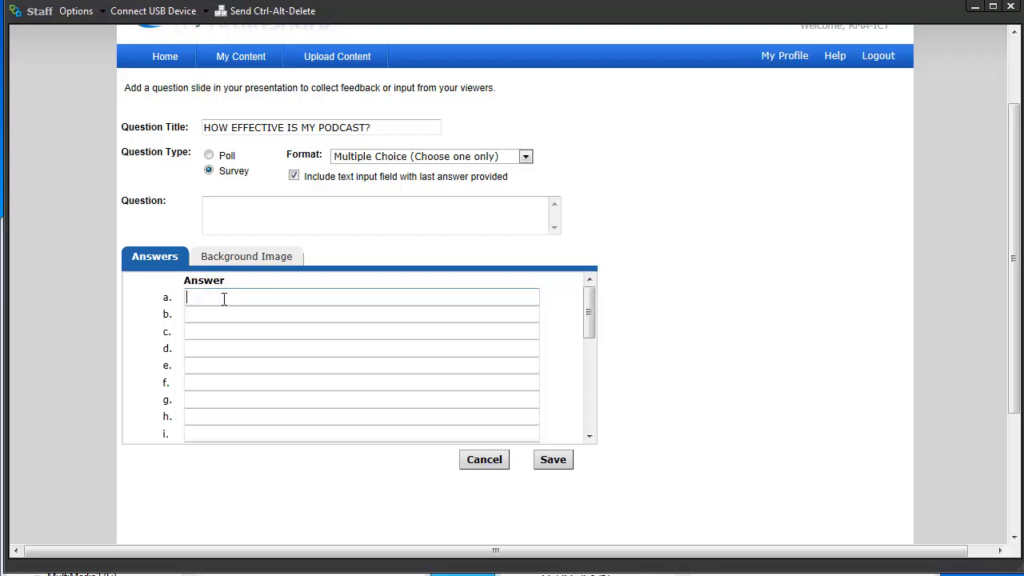
text(VERY G)
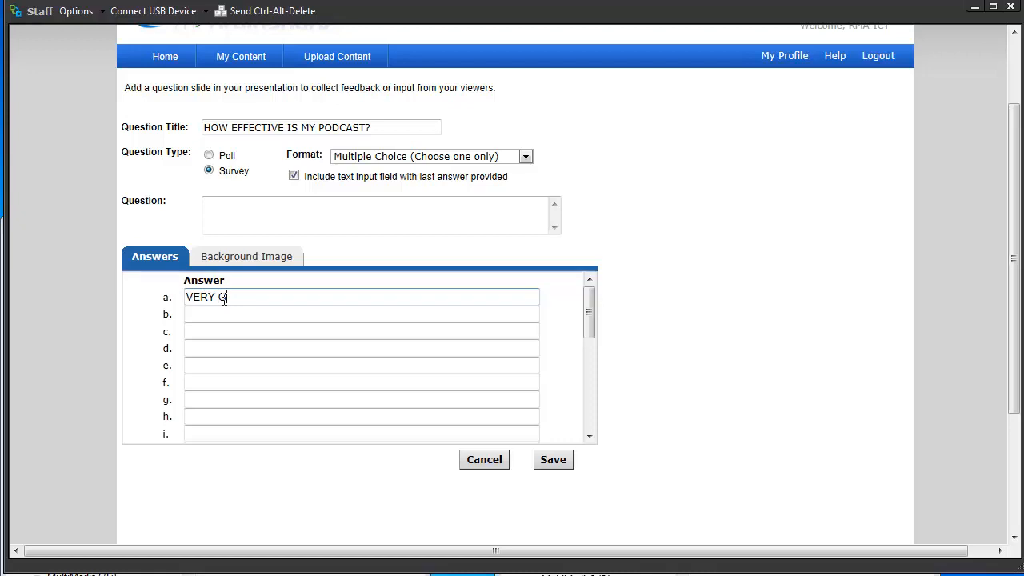
text(OOD)
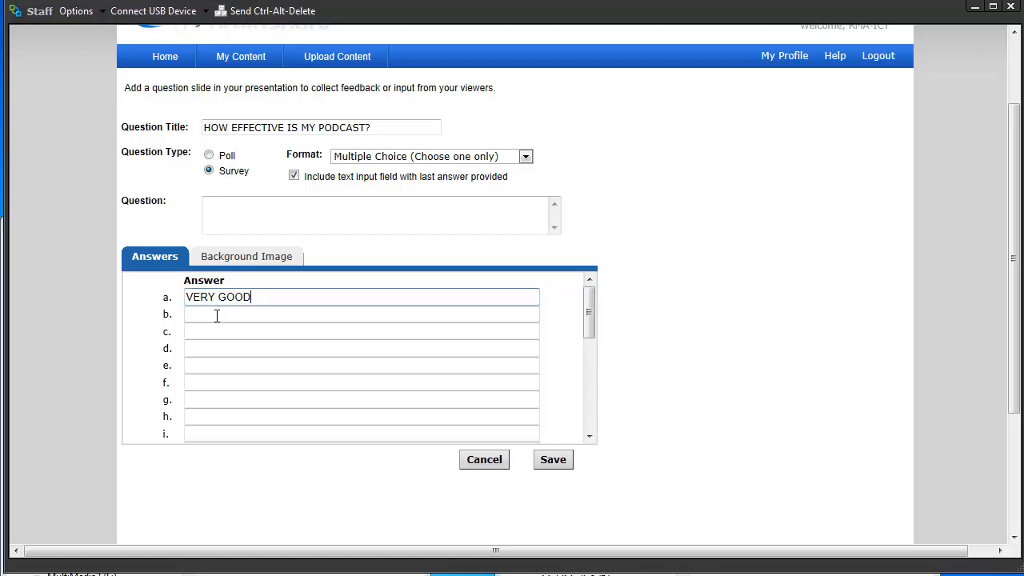
text(FAI)
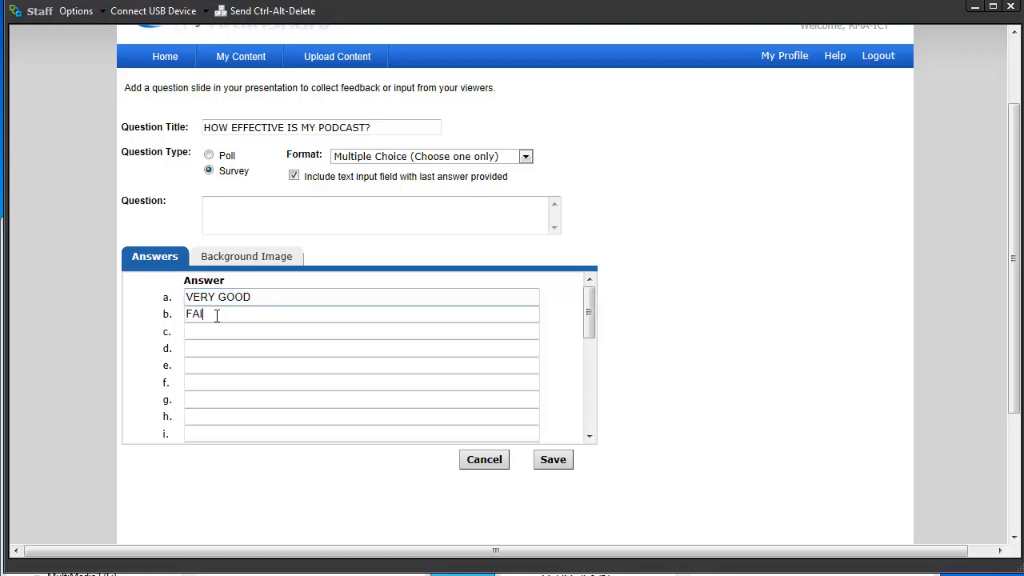
click(362, 331)
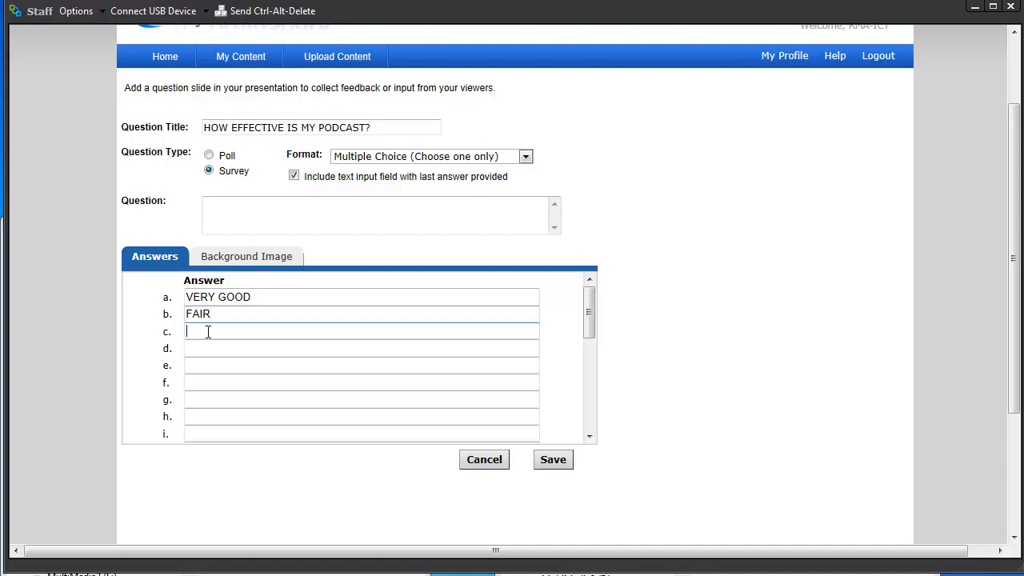
mouse_move(544, 462)
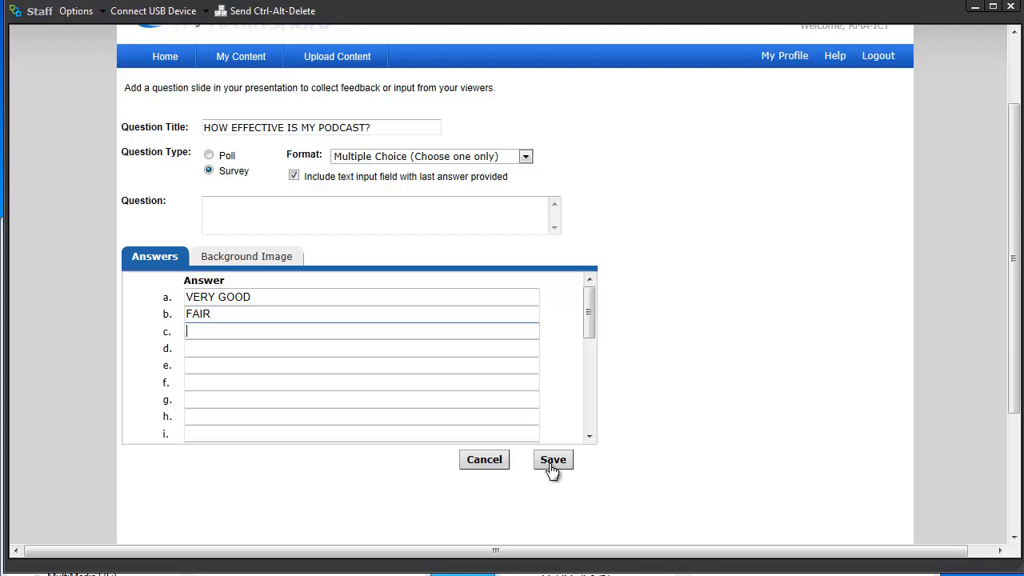
Step: Attempt to save, dismiss the blank-question warning, and cancel the question form
click(552, 459)
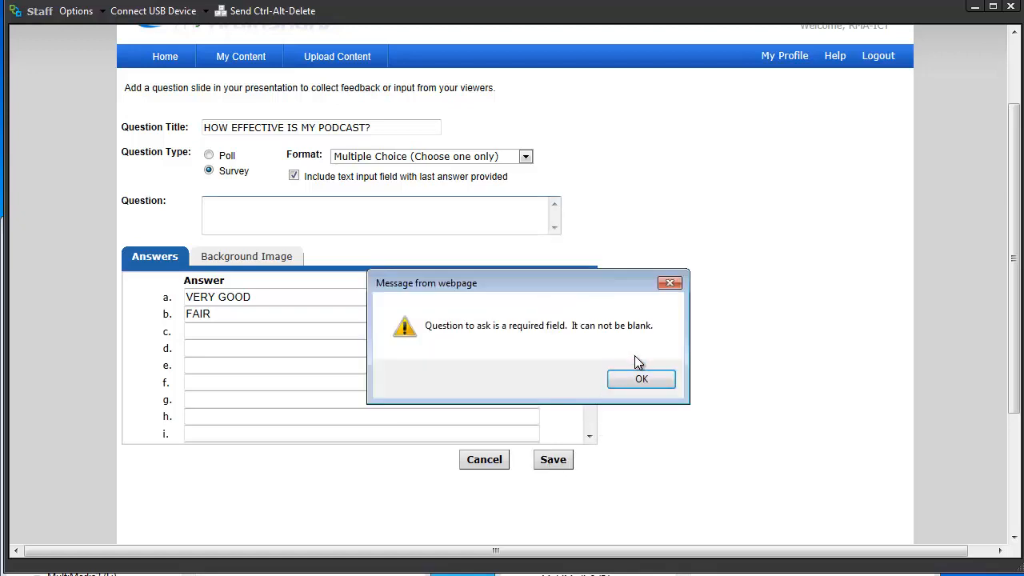
click(641, 379)
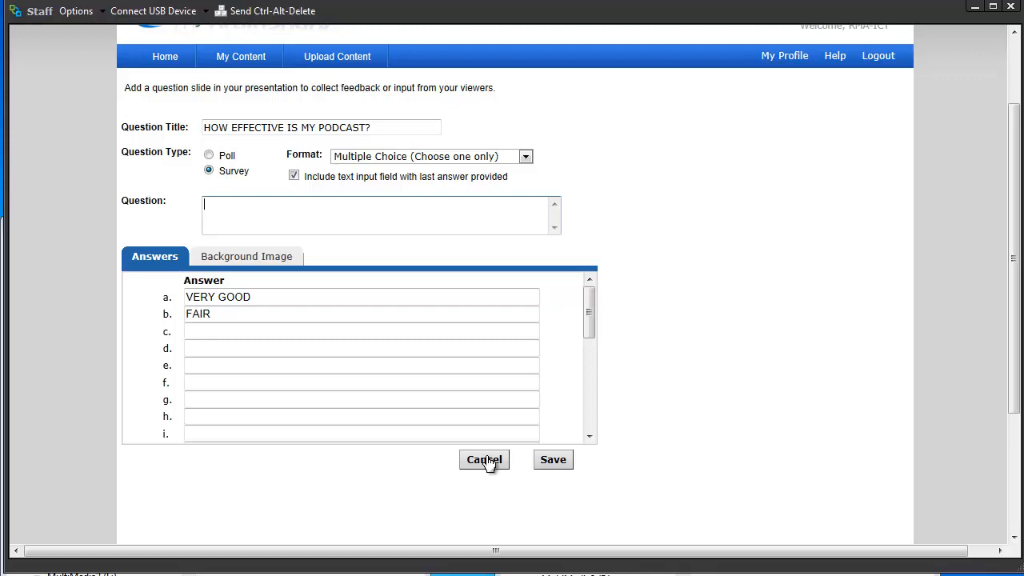
click(483, 459)
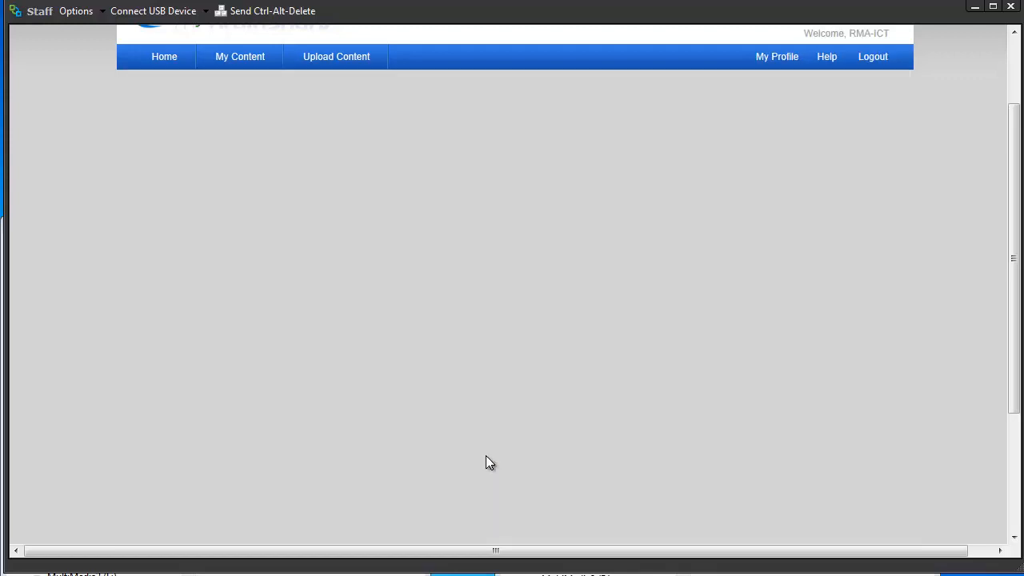